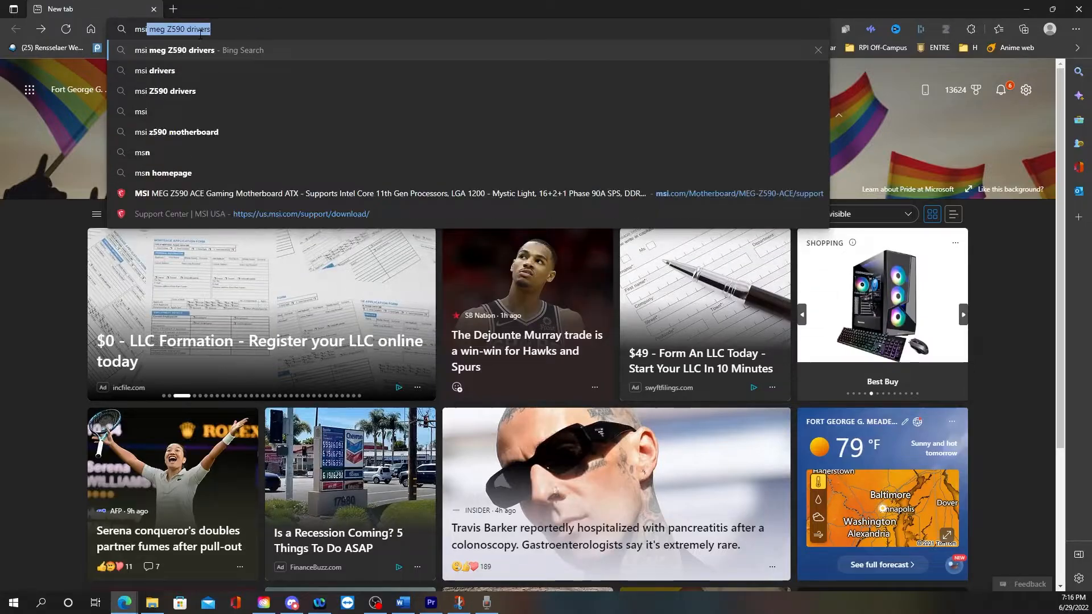
Run the Bing search and go to the 'MSI MEG Z590 UNIFY Gaming Motherboard' support result.
{"action": "key", "text": "Enter"}
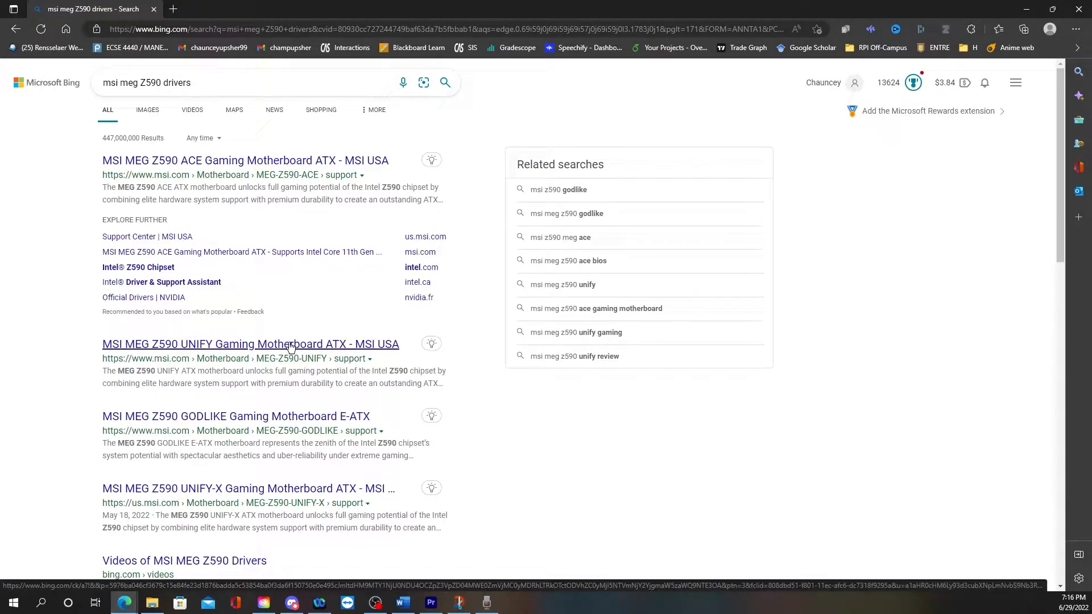
{"action": "left_click", "coordinate": [250, 343]}
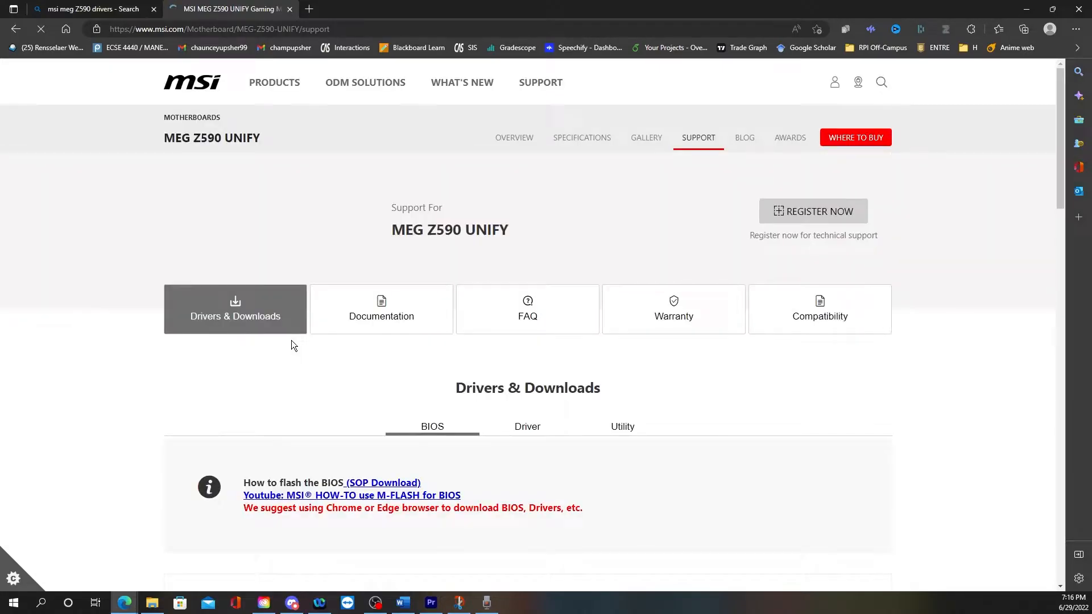
Show the Driver list filtered to Win10 64, with the LAN Drivers category expanded.
{"action": "scroll", "scroll_direction": "down", "scroll_amount": 3}
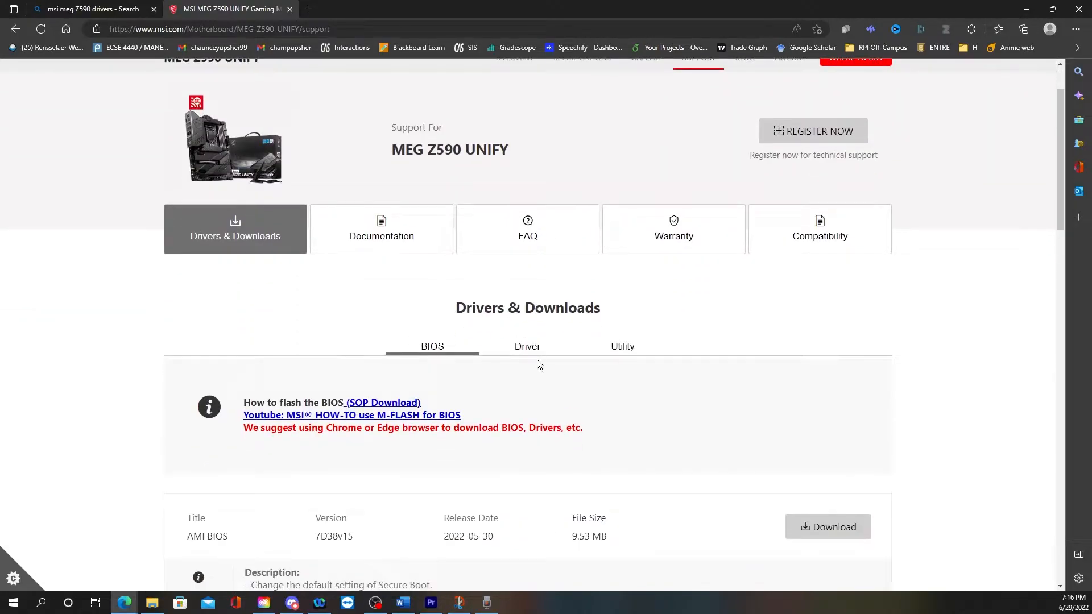
{"action": "left_click", "coordinate": [528, 346]}
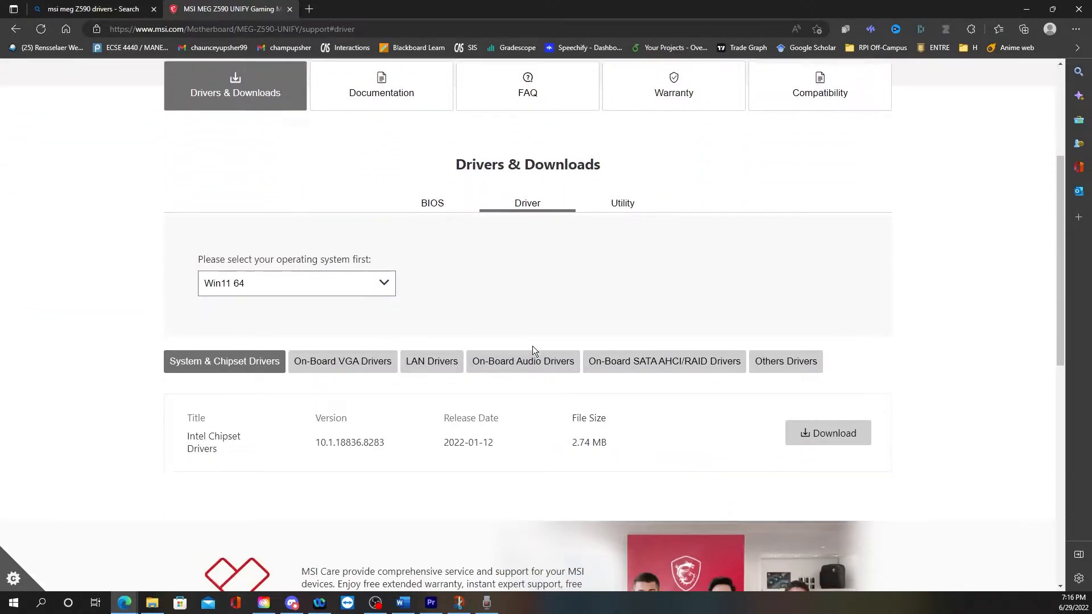
{"action": "left_click", "coordinate": [296, 283]}
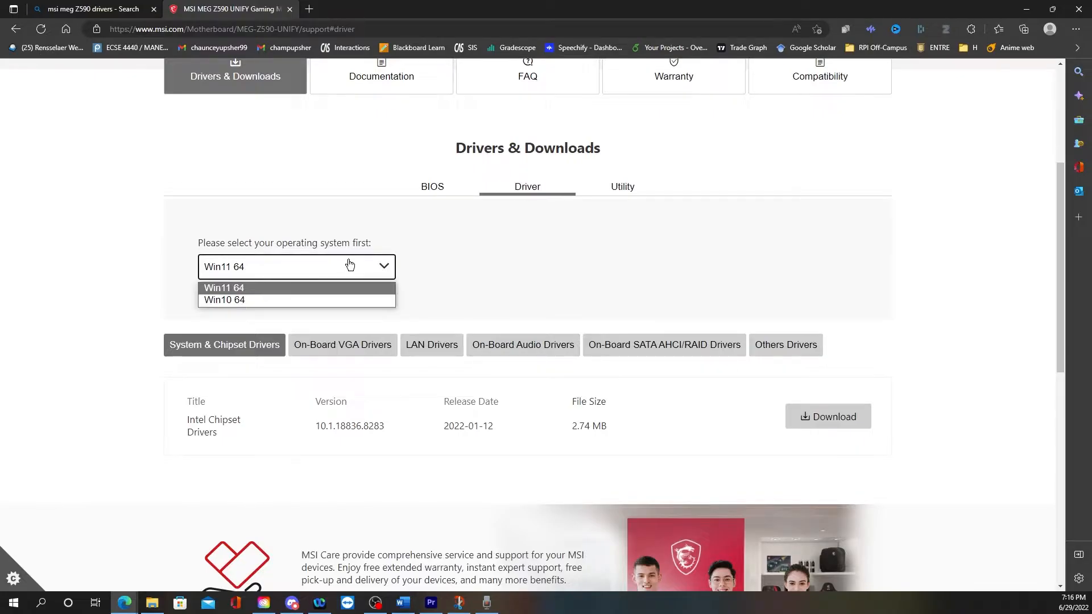
{"action": "mouse_move", "coordinate": [342, 307]}
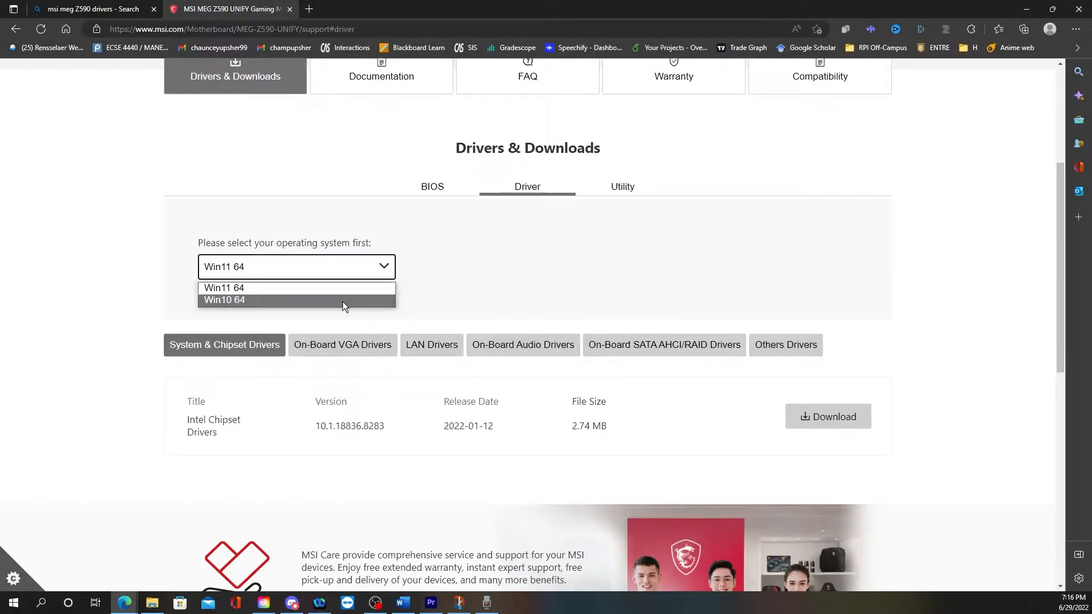
{"action": "left_click", "coordinate": [224, 300]}
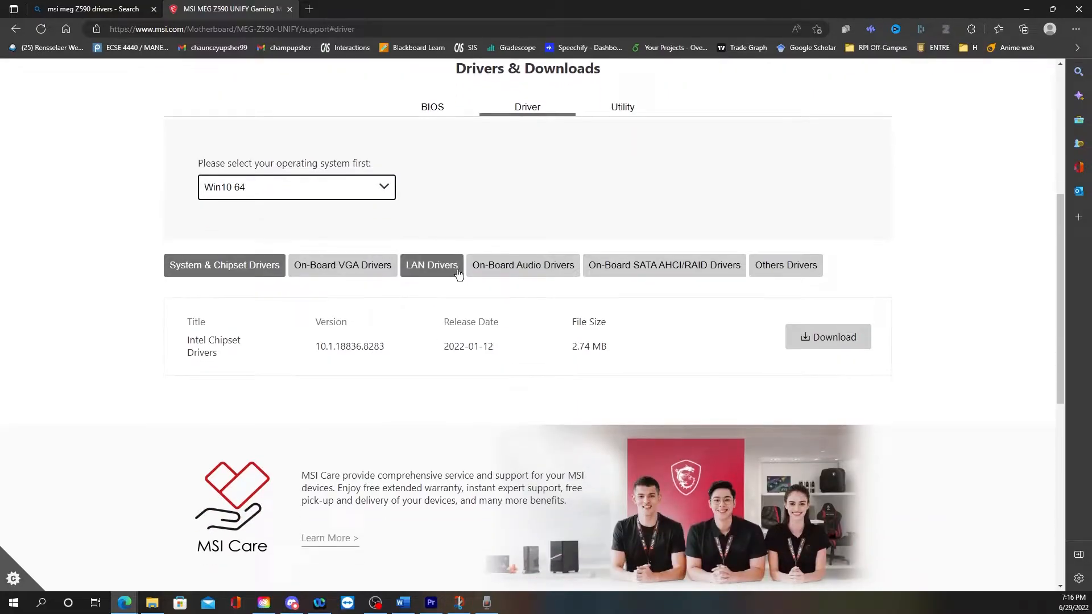
{"action": "left_click", "coordinate": [432, 265]}
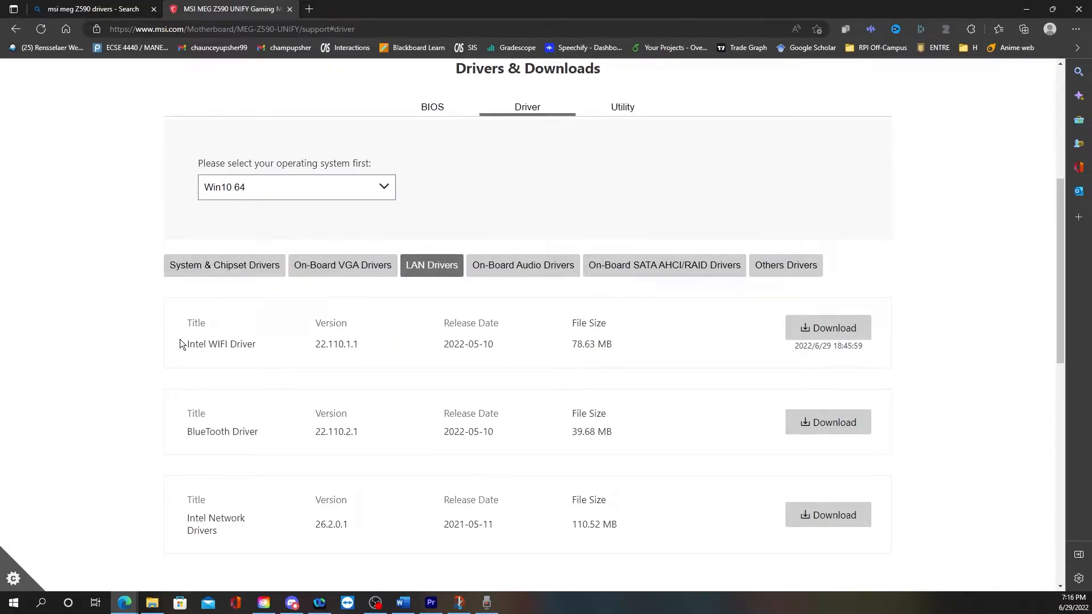
Download the Intel WIFI Driver zip and open it from the Downloads flyout.
{"action": "left_click_drag", "start_coordinate": [182, 343], "coordinate": [621, 346]}
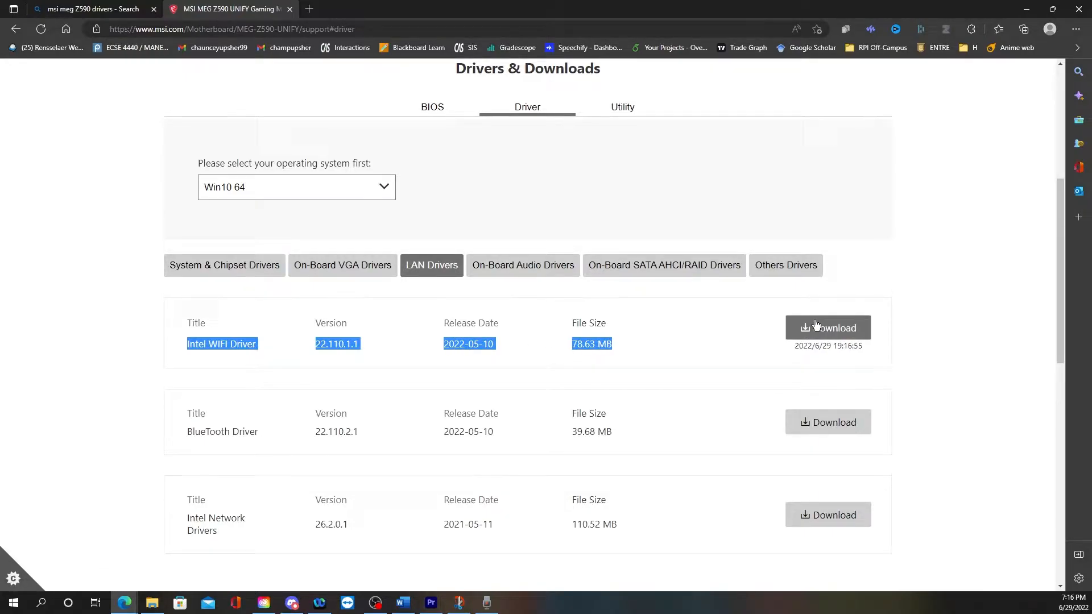
{"action": "left_click", "coordinate": [1023, 29]}
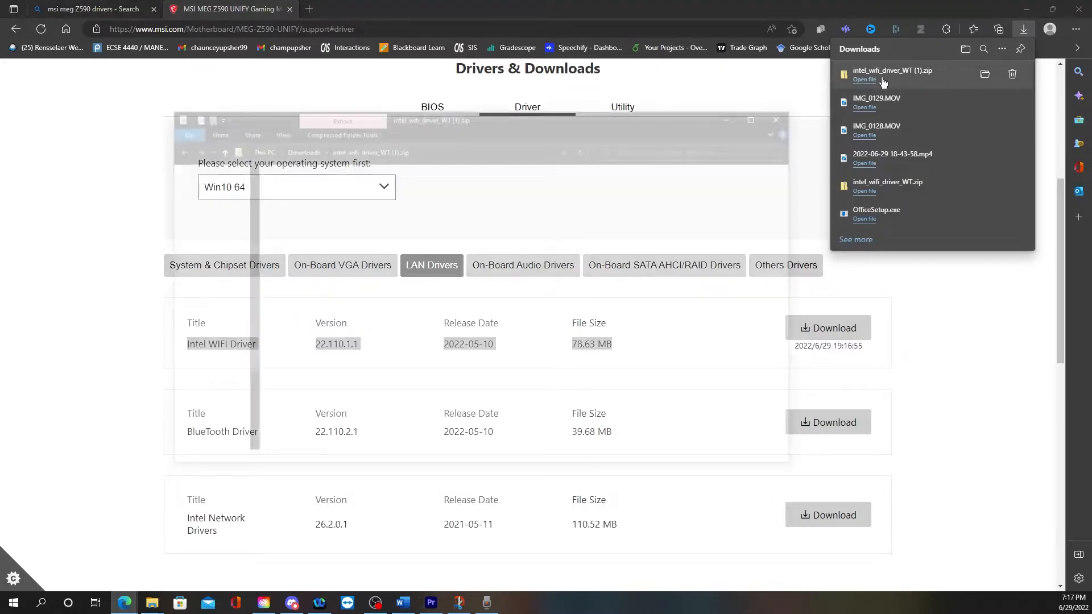
{"action": "left_click", "coordinate": [864, 80]}
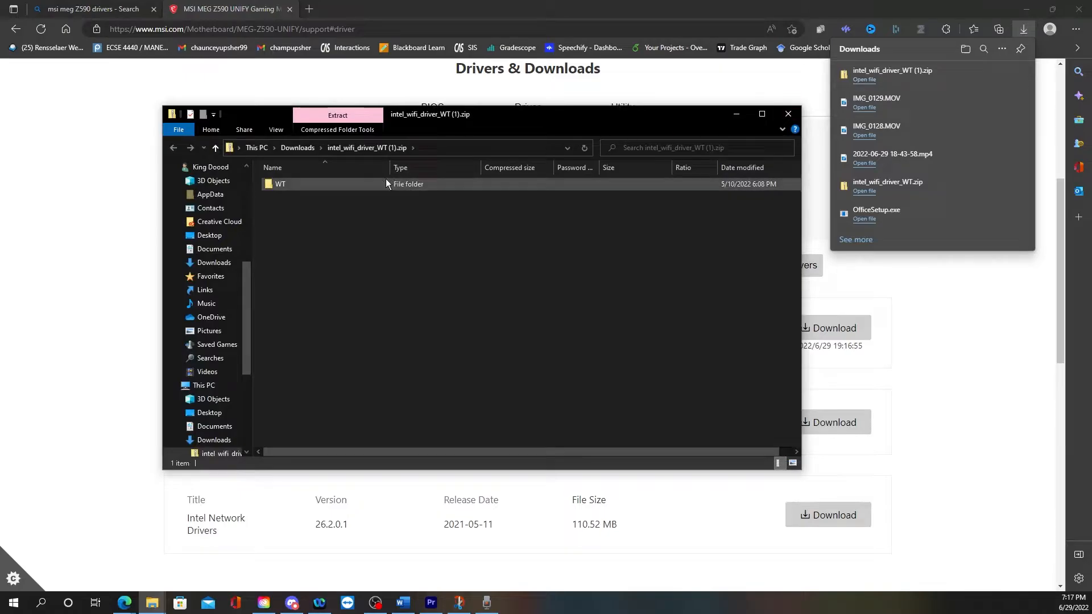
Navigate WT > UWD > Win64 > Installer inside the zip and run WirelessSetup.exe without extracting.
{"action": "double_click", "coordinate": [279, 184]}
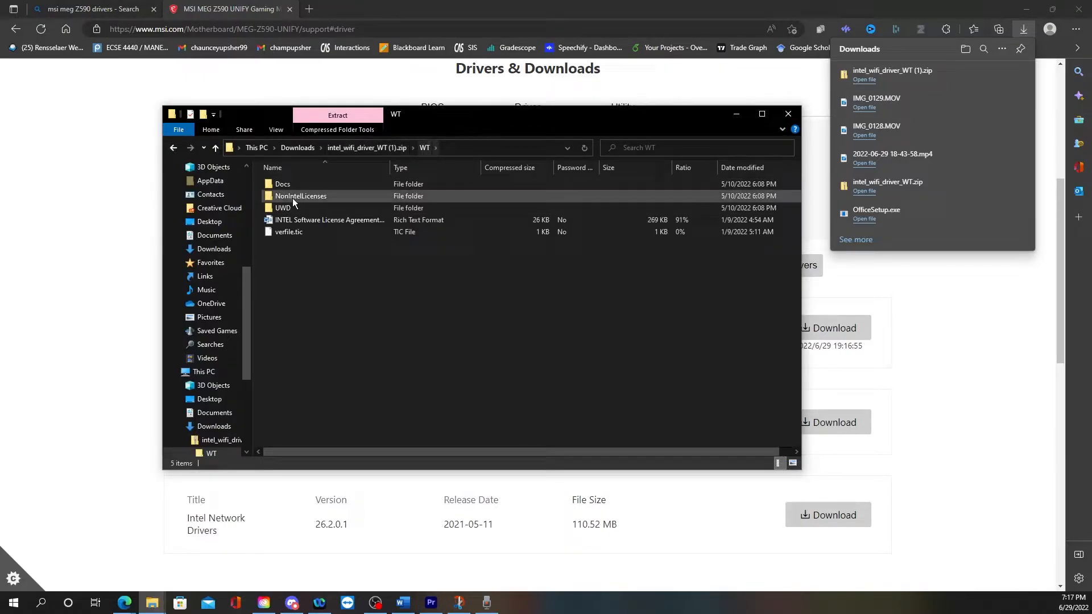
{"action": "double_click", "coordinate": [285, 207]}
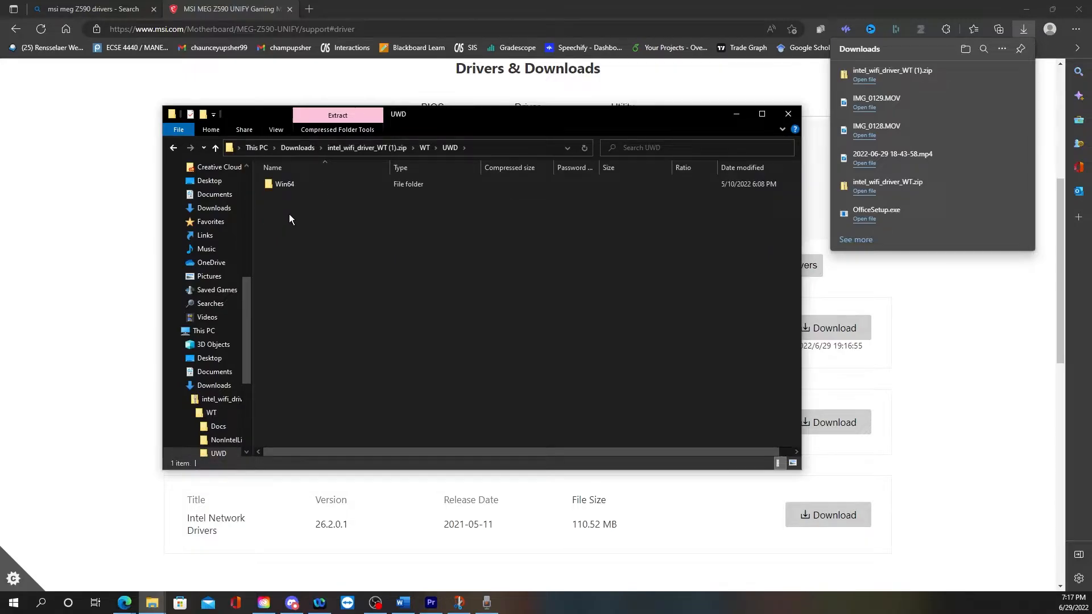
{"action": "double_click", "coordinate": [284, 185]}
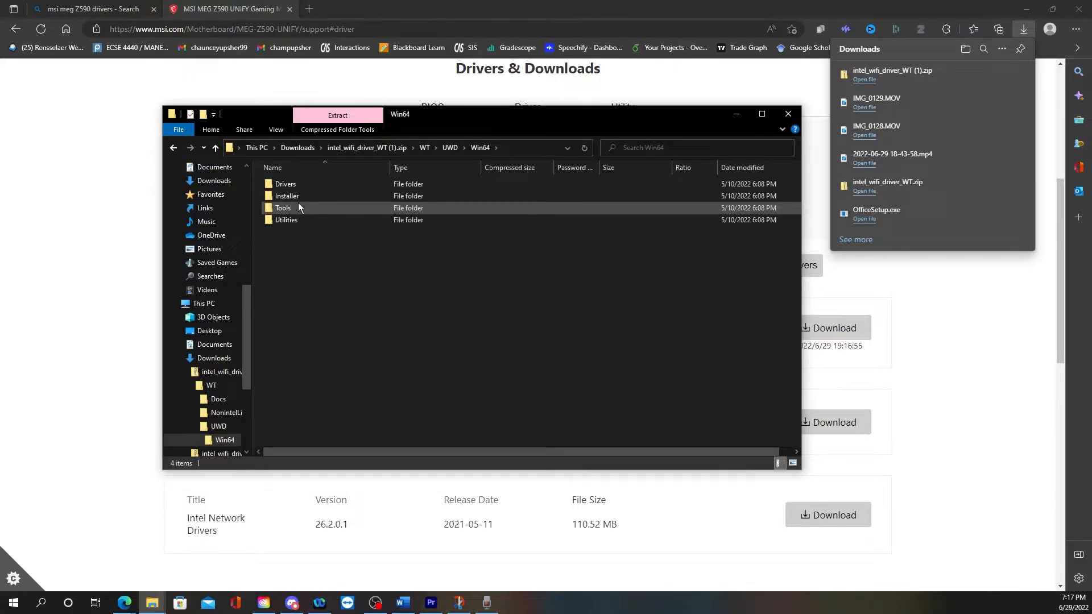
{"action": "double_click", "coordinate": [286, 195]}
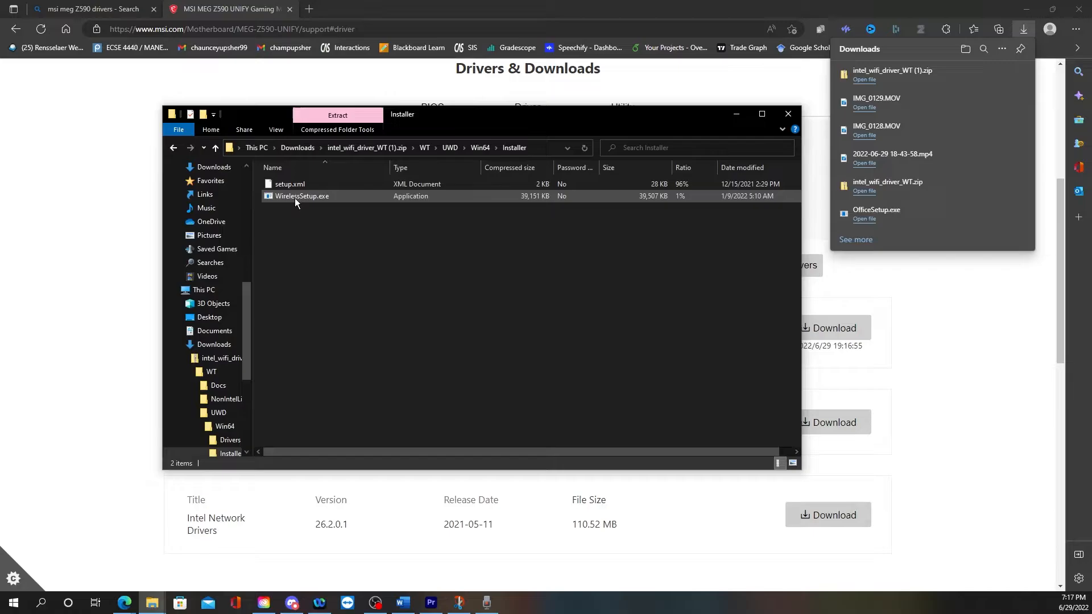
{"action": "double_click", "coordinate": [303, 196]}
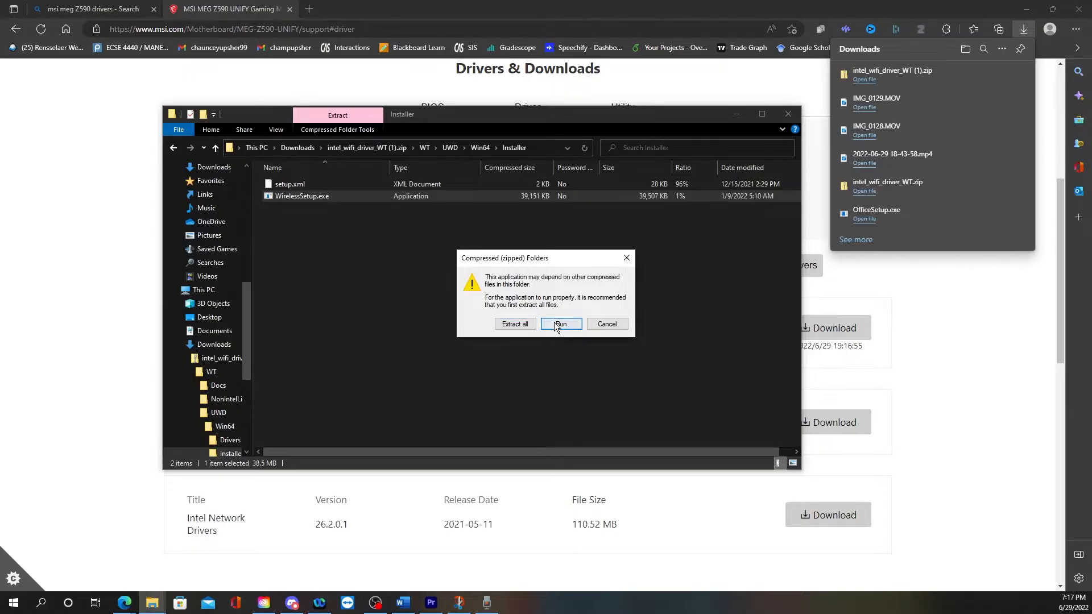
{"action": "left_click", "coordinate": [560, 323]}
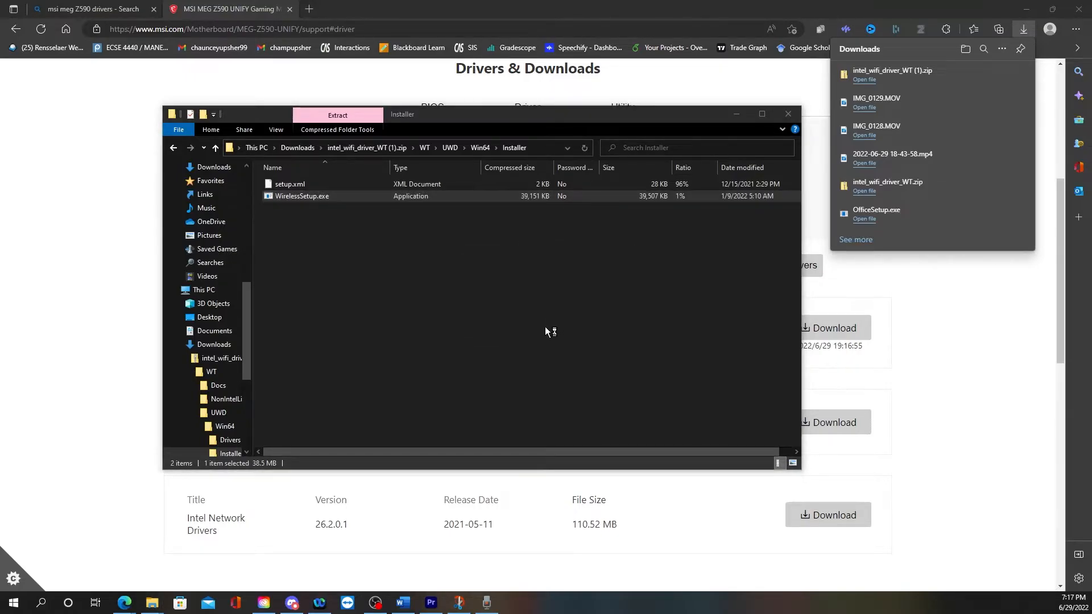
Repair the Intel PROSet/Wireless WiFi components until 'Installation Completed', then finish the installer.
{"action": "double_click", "coordinate": [302, 196]}
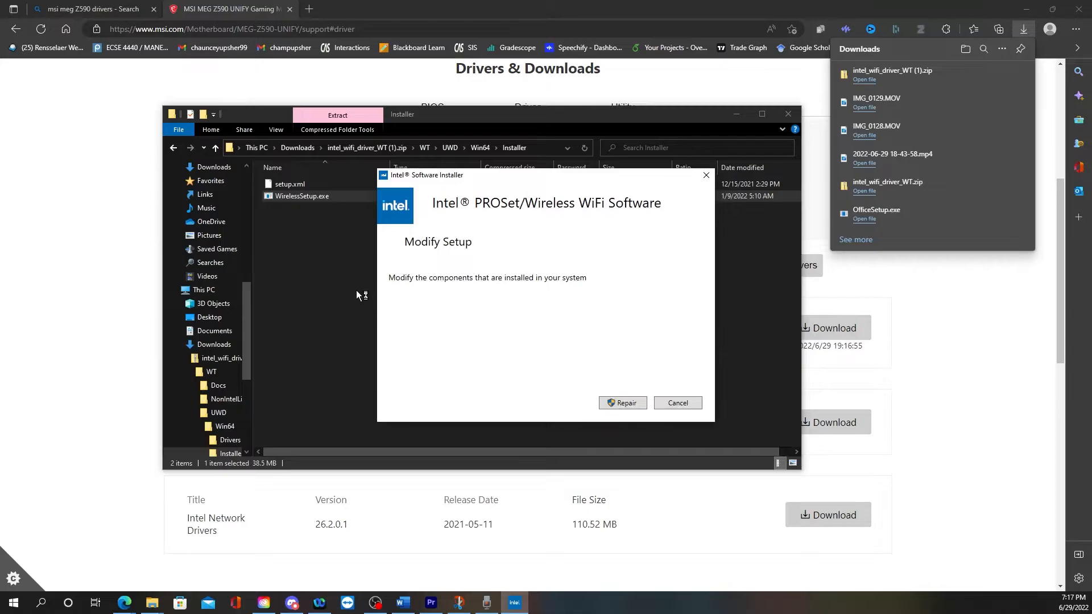
{"action": "mouse_move", "coordinate": [414, 222]}
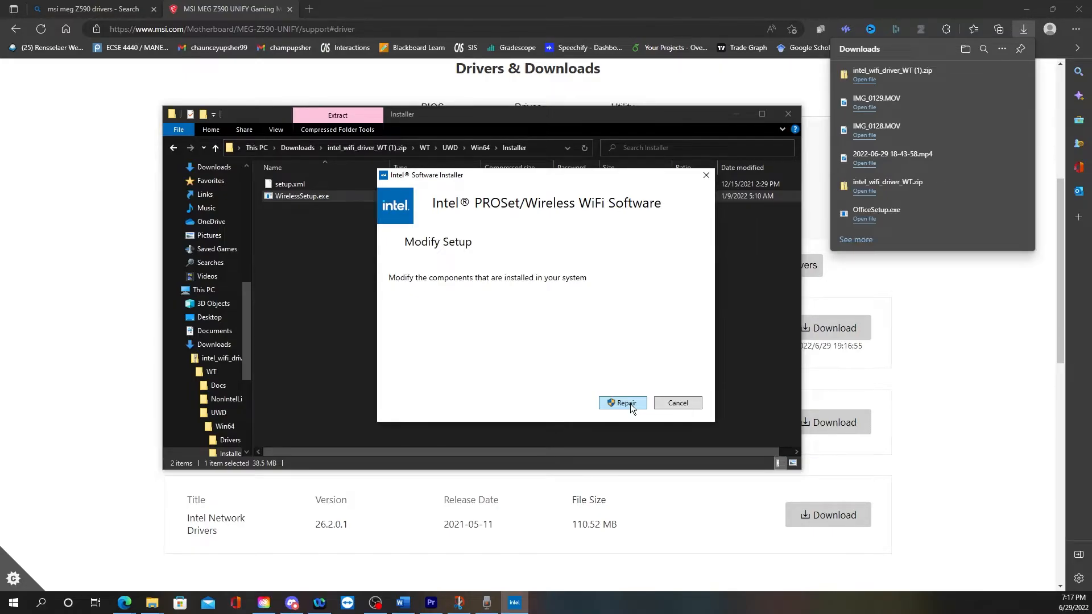
{"action": "left_click", "coordinate": [622, 402]}
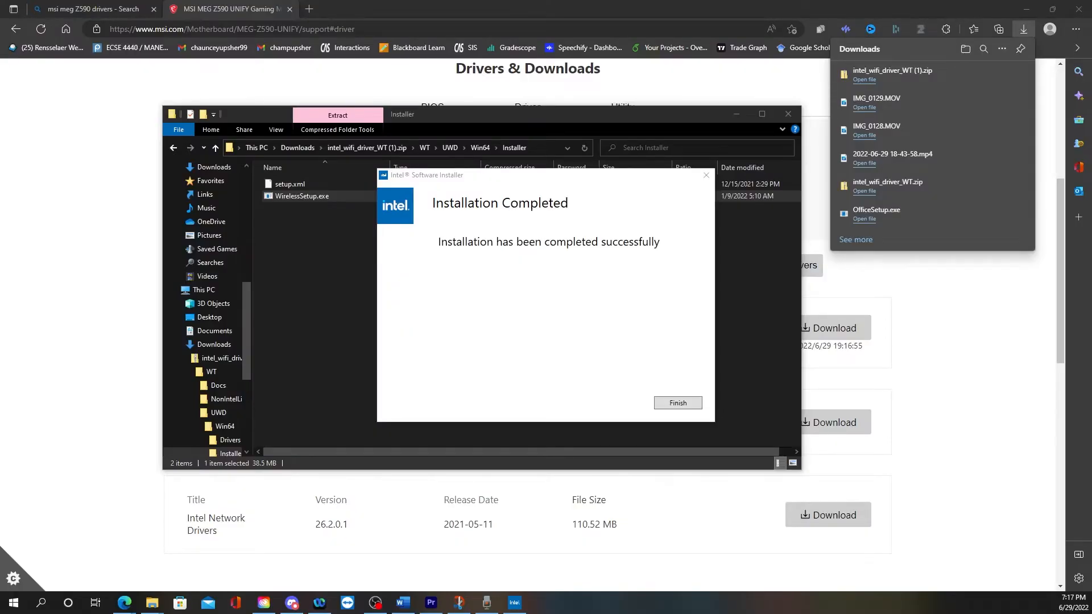
{"action": "mouse_move", "coordinate": [459, 232]}
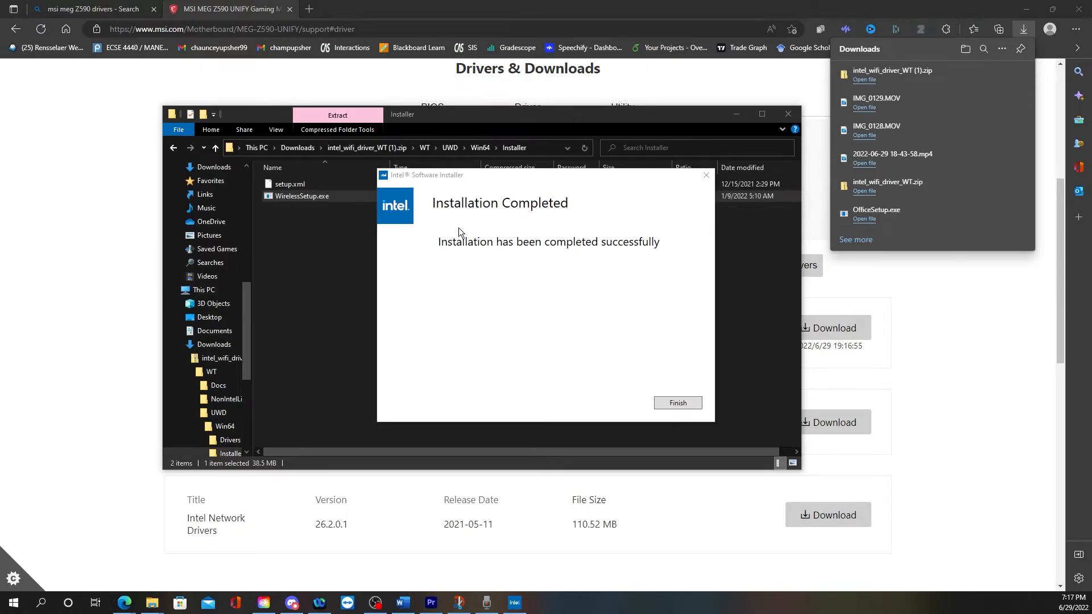
{"action": "mouse_move", "coordinate": [696, 330]}
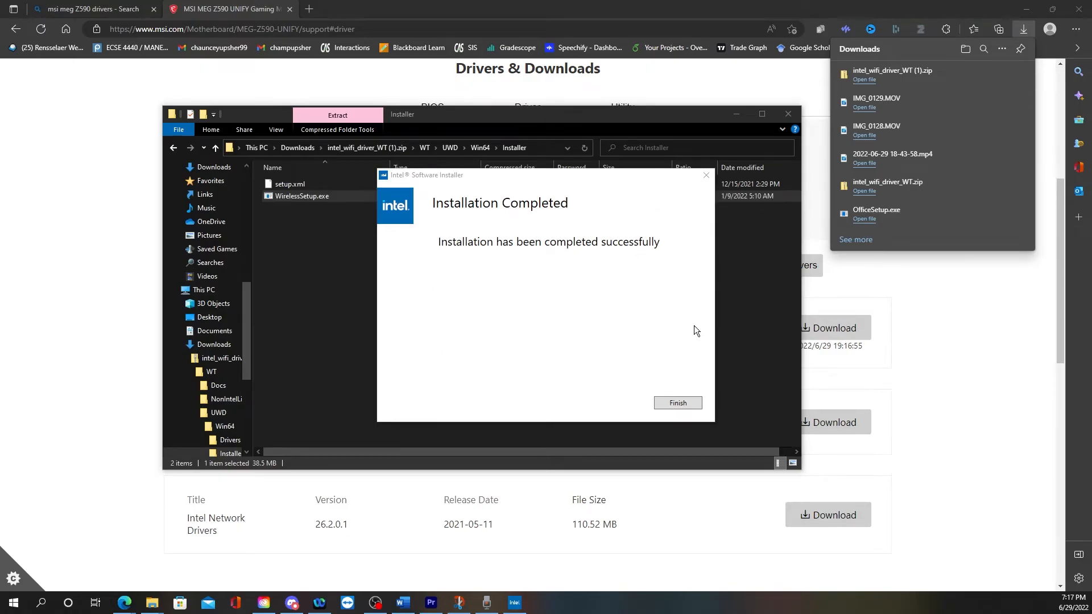
{"action": "left_click", "coordinate": [678, 402]}
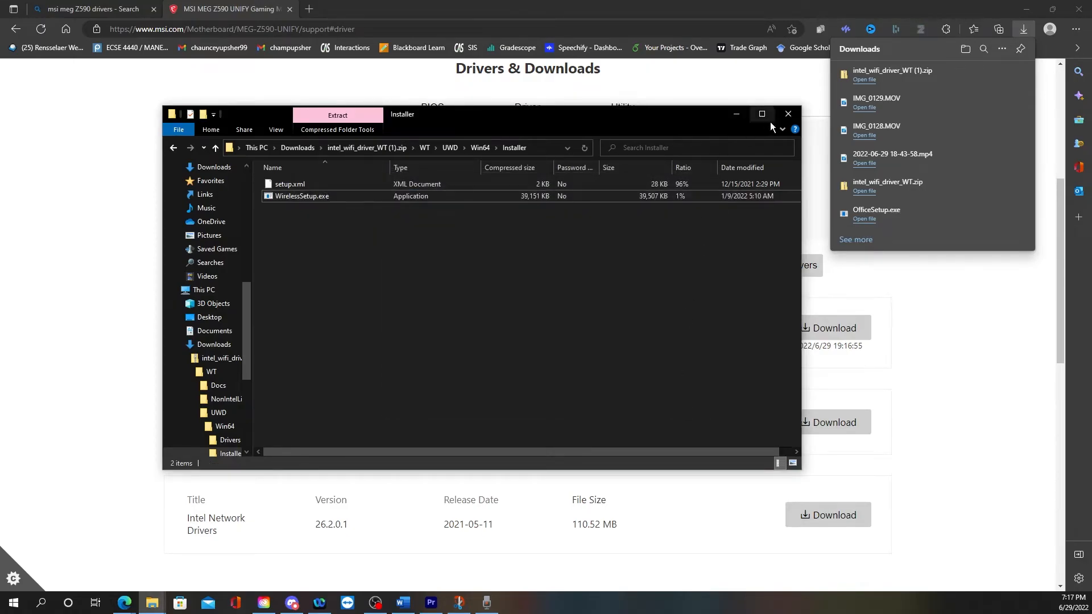
Close the File Explorer archive window, leaving the MEG Z590 UNIFY drivers page in view.
{"action": "left_click", "coordinate": [787, 114]}
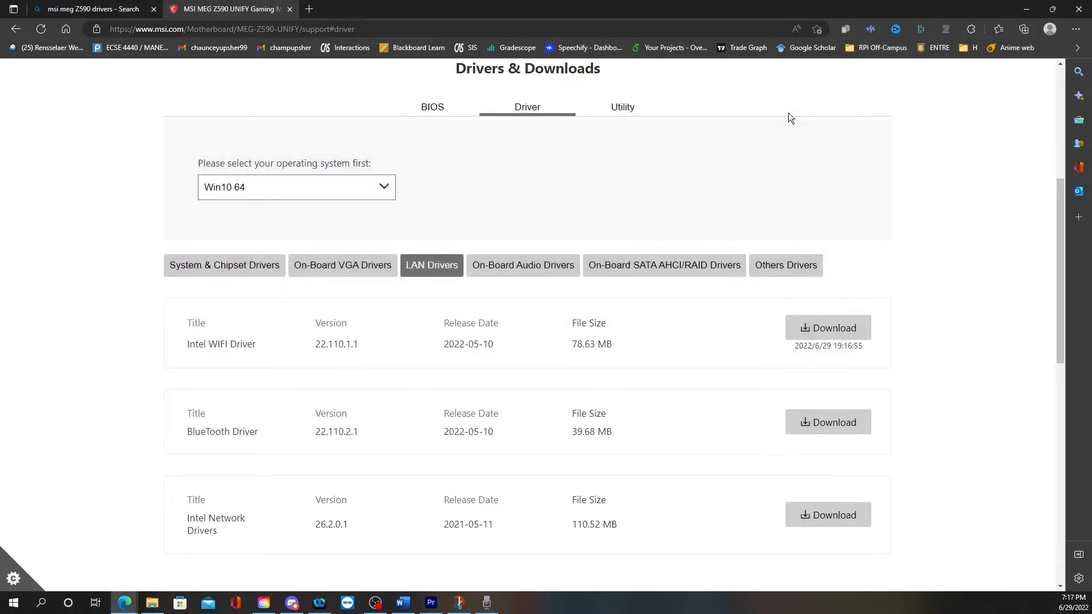
{"action": "scroll", "scroll_direction": "down", "scroll_amount": 3}
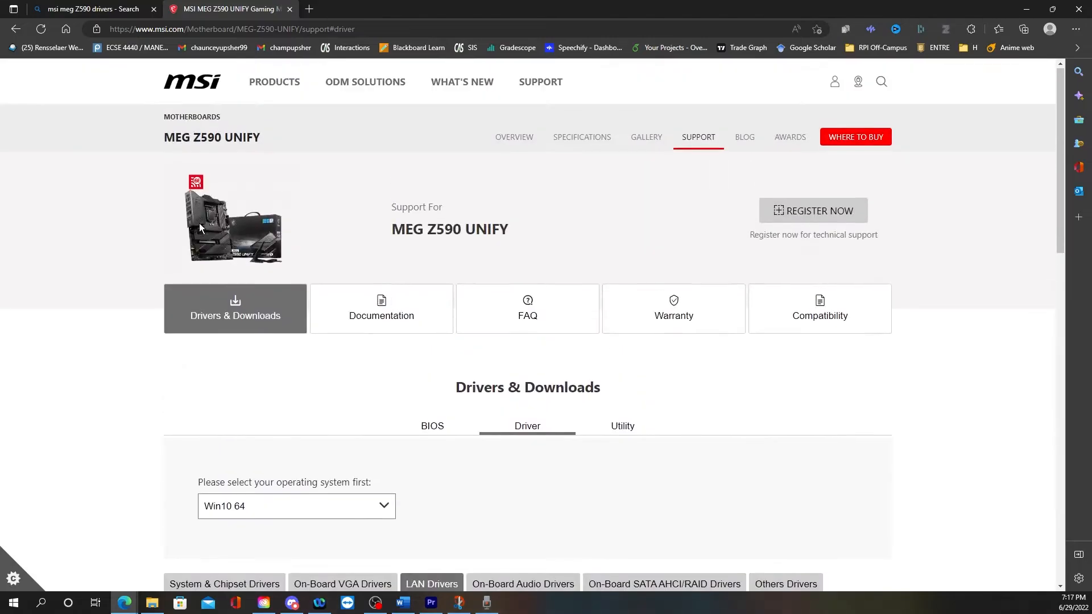
{"action": "mouse_move", "coordinate": [185, 231]}
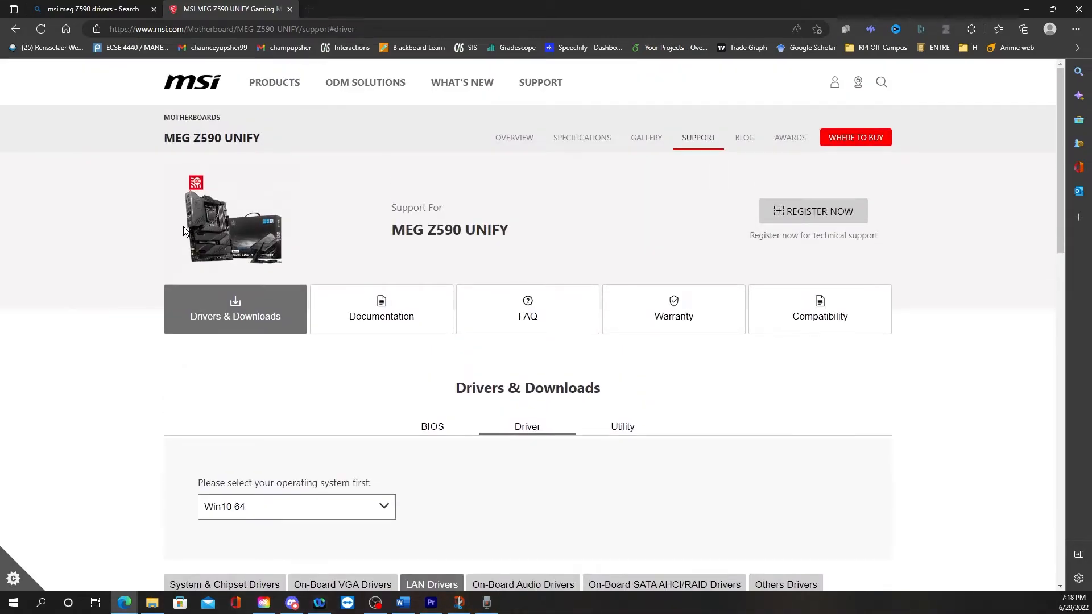
{"action": "scroll", "scroll_direction": "down", "scroll_amount": 3}
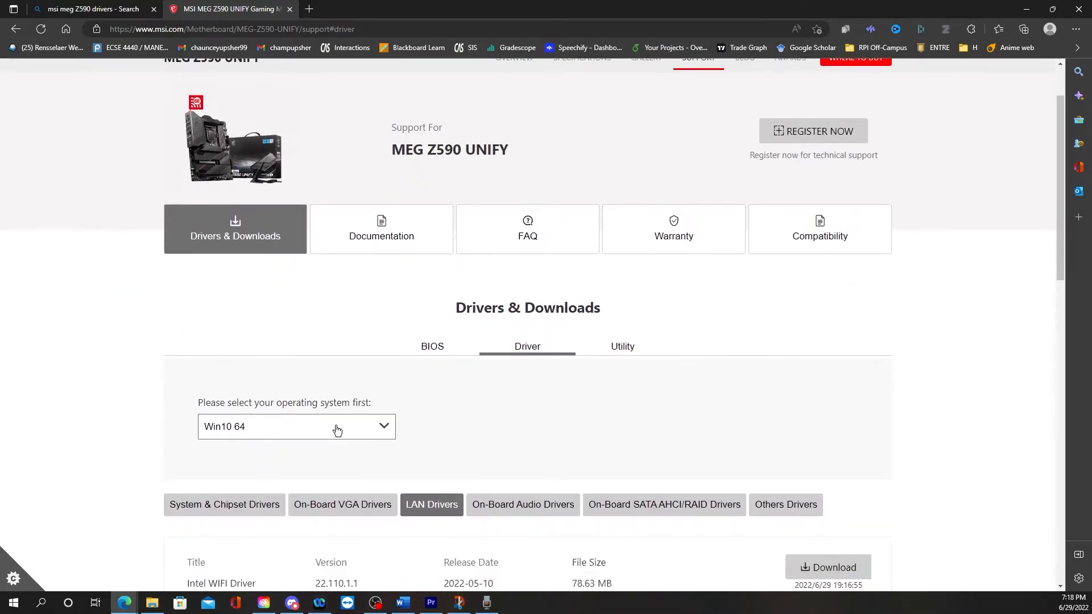
{"action": "mouse_move", "coordinate": [411, 367]}
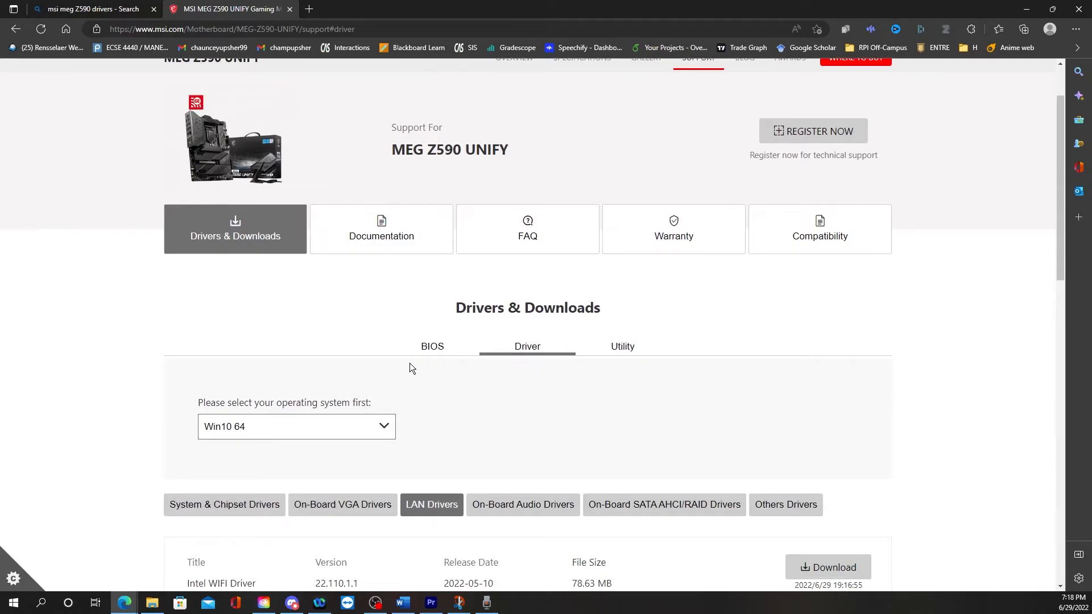